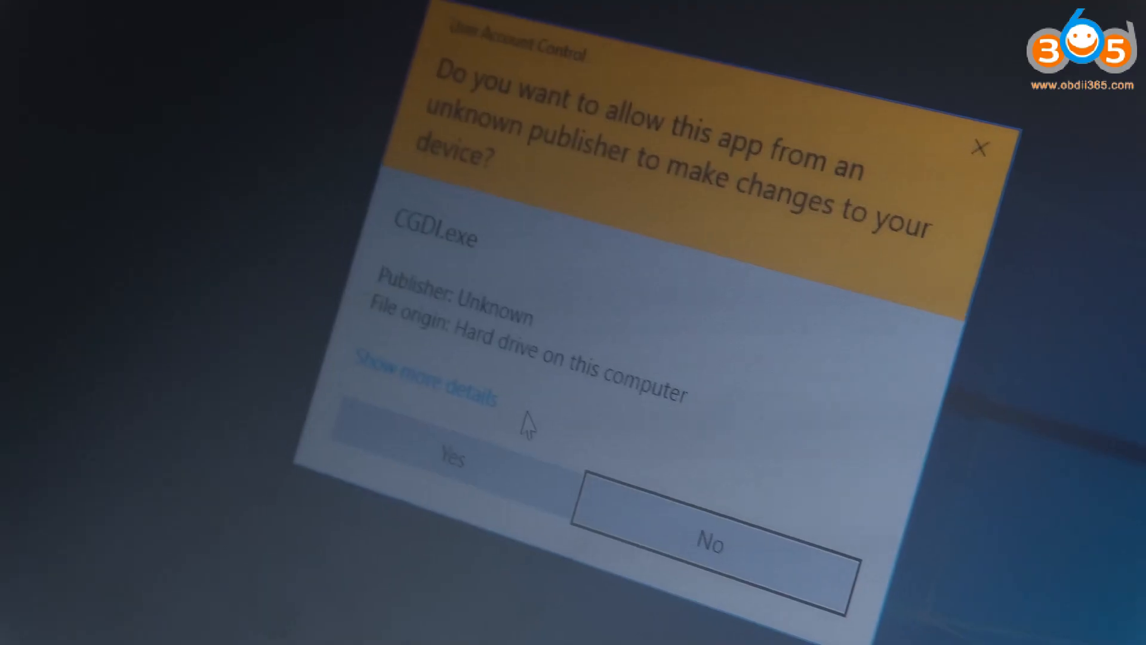
- Allow CGDI admin rights and open FEM/BDC Key Match over OBD
click(451, 459)
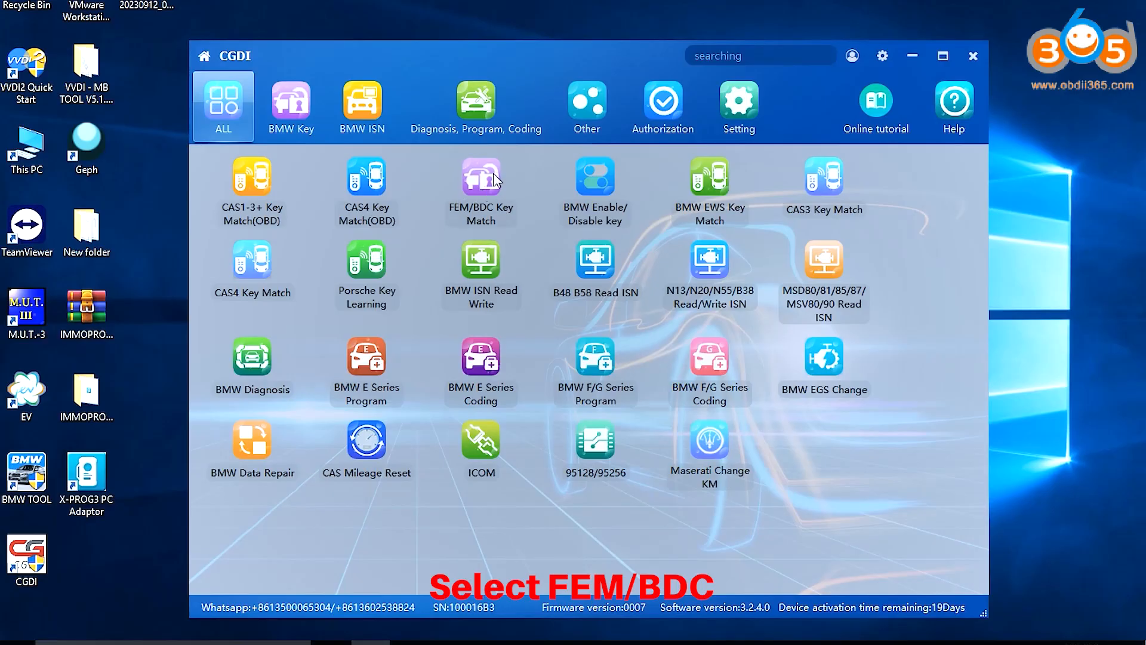
click(481, 183)
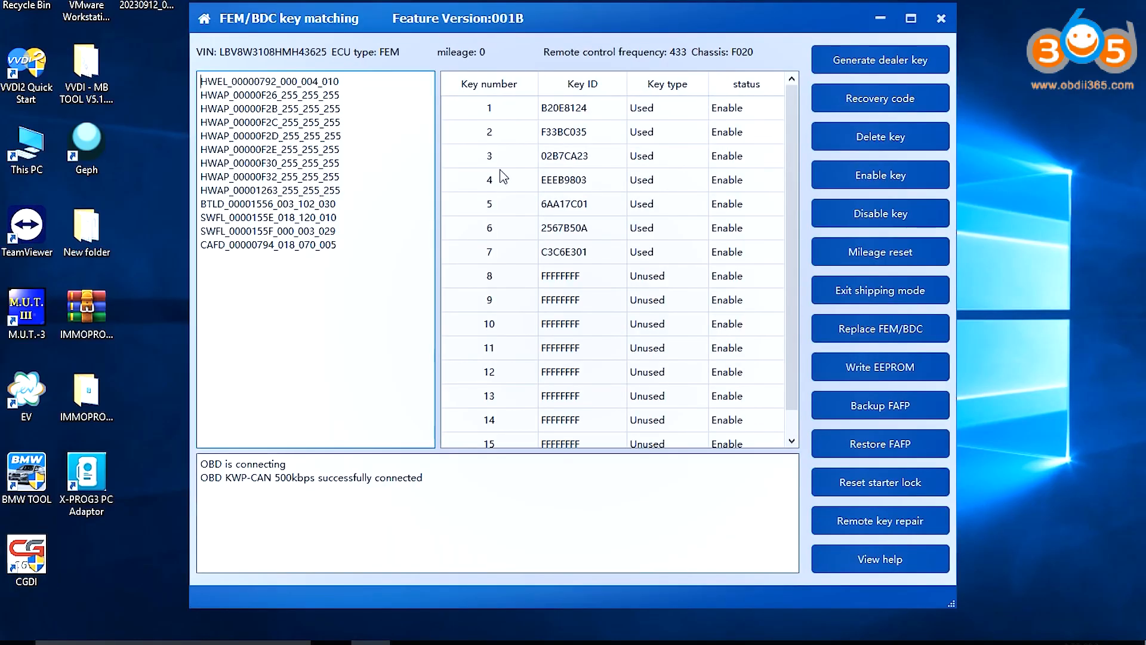
mouse_move(581, 276)
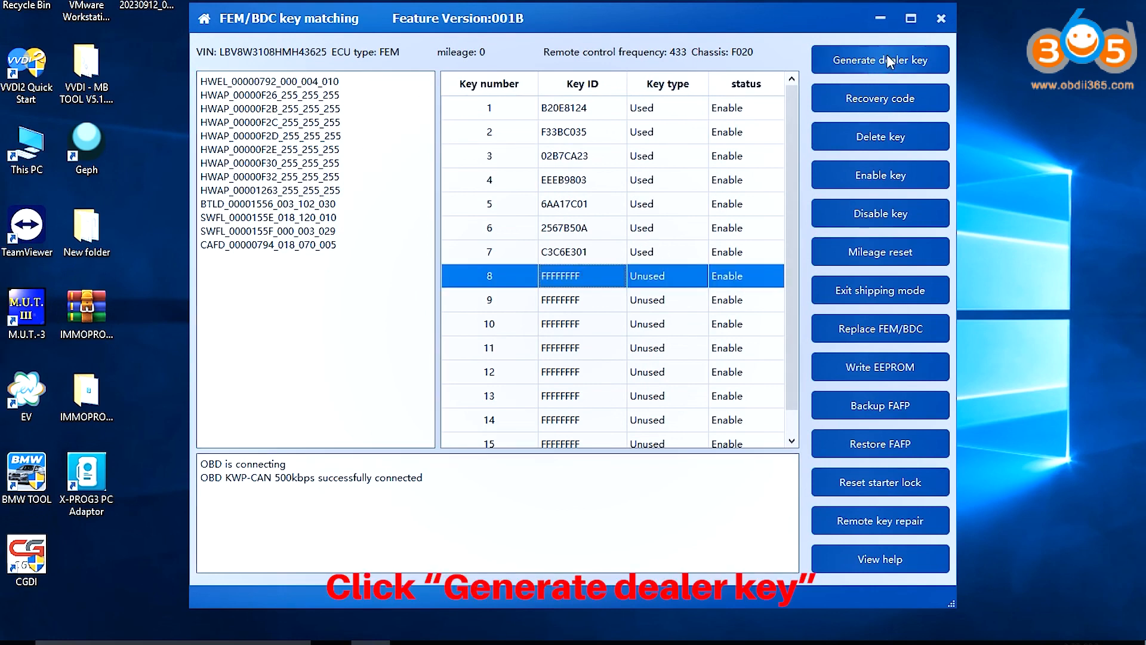
- Generate a dealer key for slot 8, reading the ISN from the car key
click(879, 59)
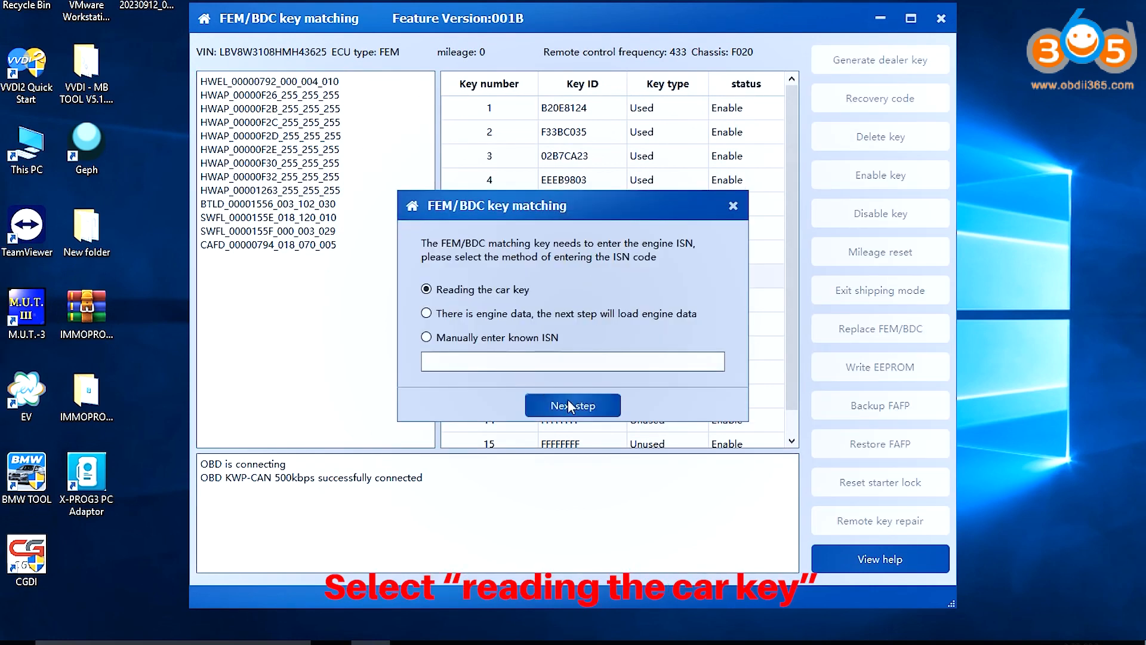
click(572, 405)
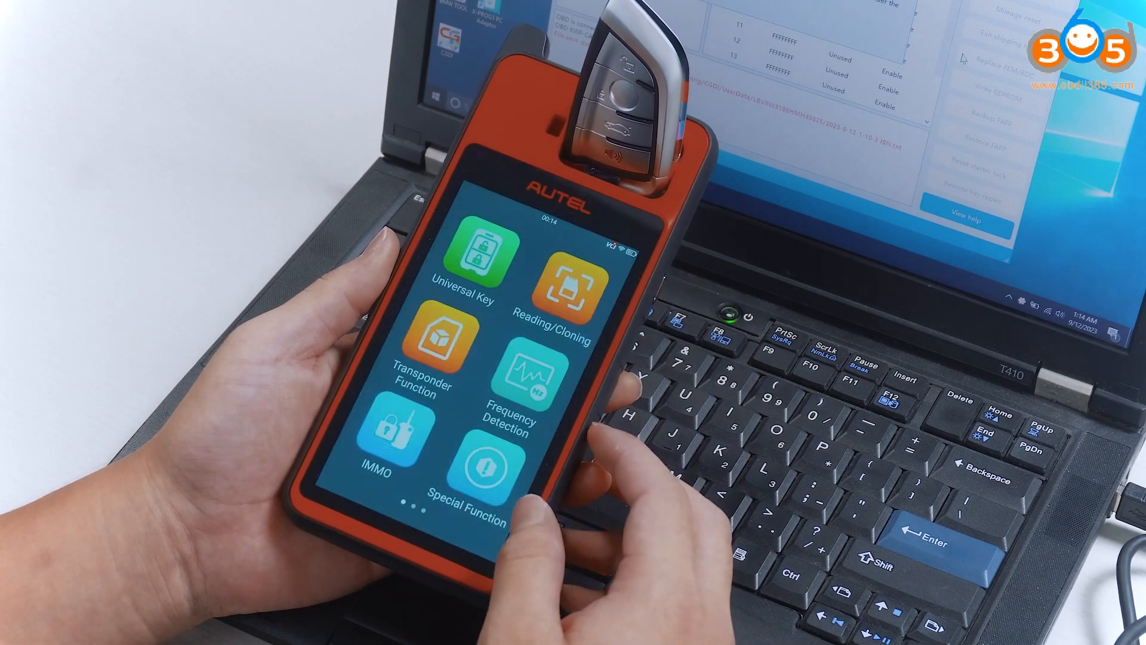
- Open Reading/Cloning on the Autel KM100 with the new key in its slot
click(569, 285)
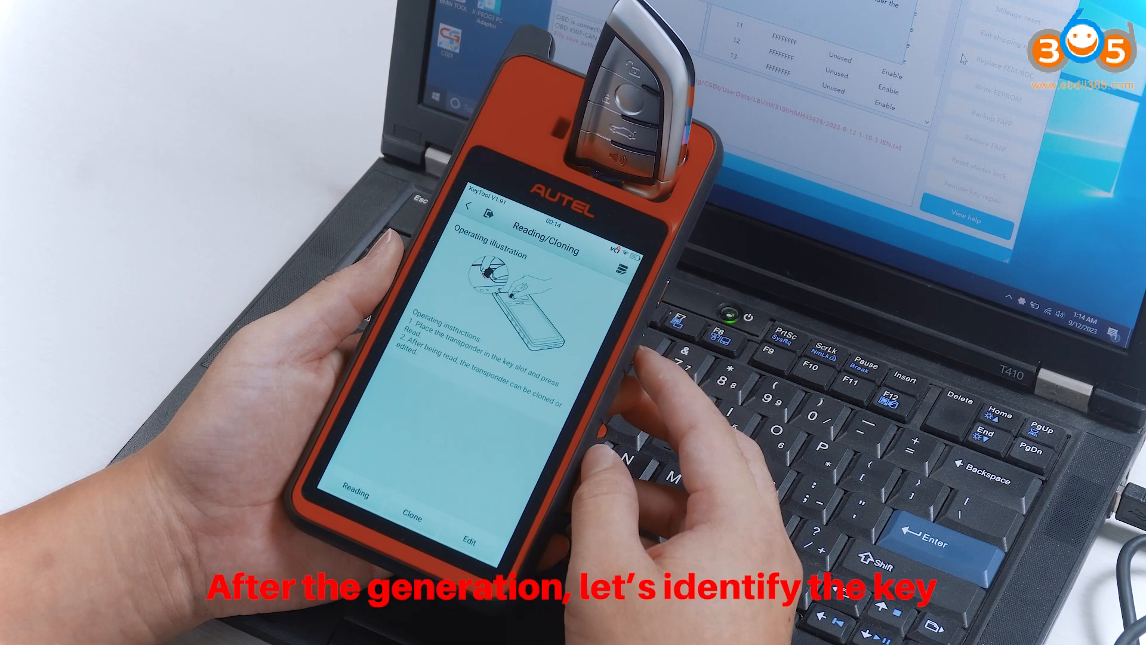